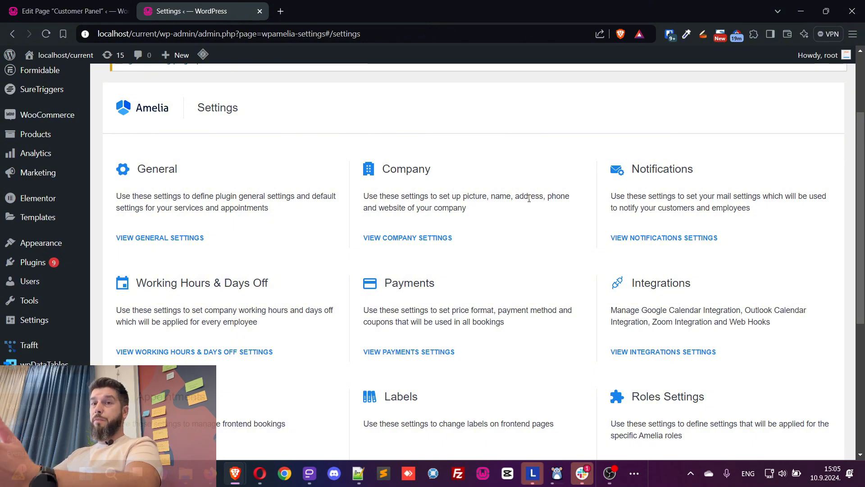
mouse_move(608, 265)
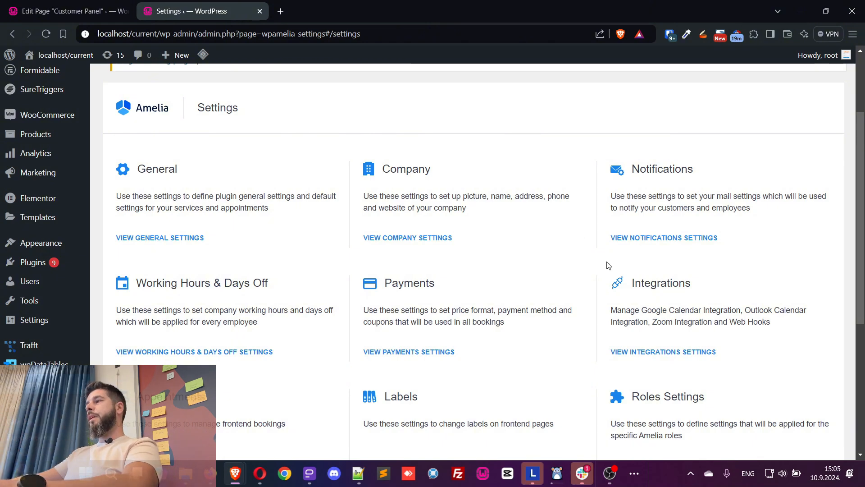
Step: Back in the page editor, insert the Amelia - Customer Panel block from the block inserter
scroll(down, 3)
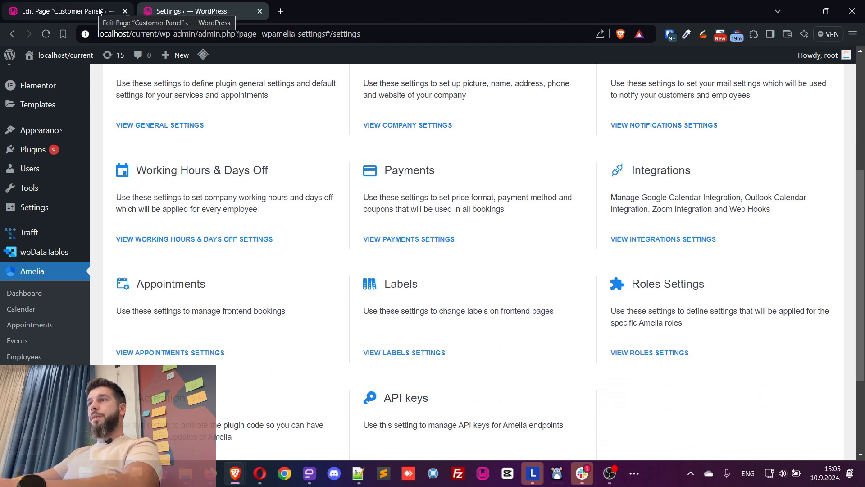
click(61, 11)
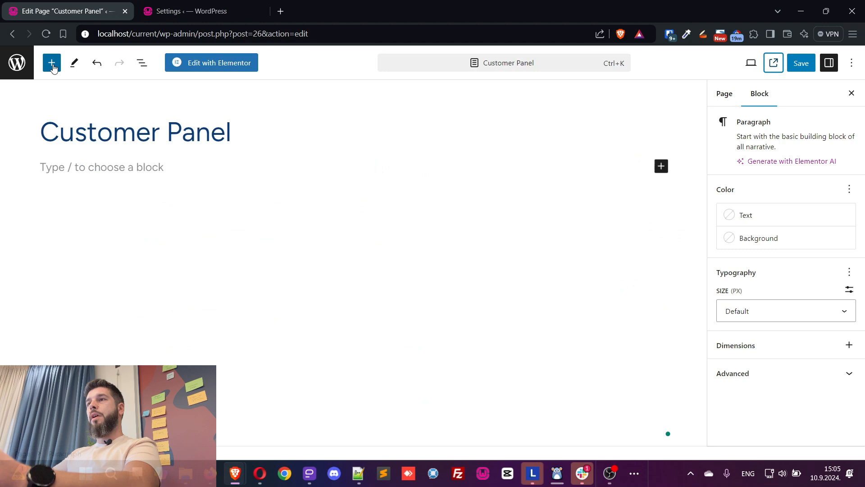
click(52, 62)
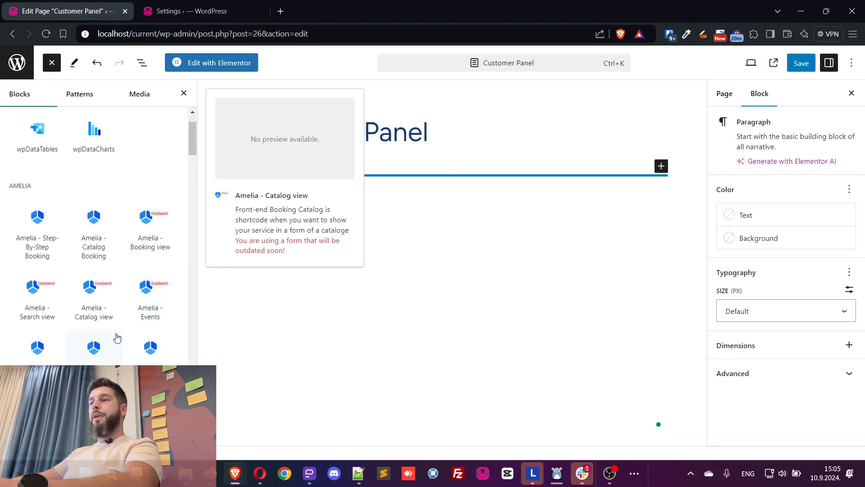
click(94, 347)
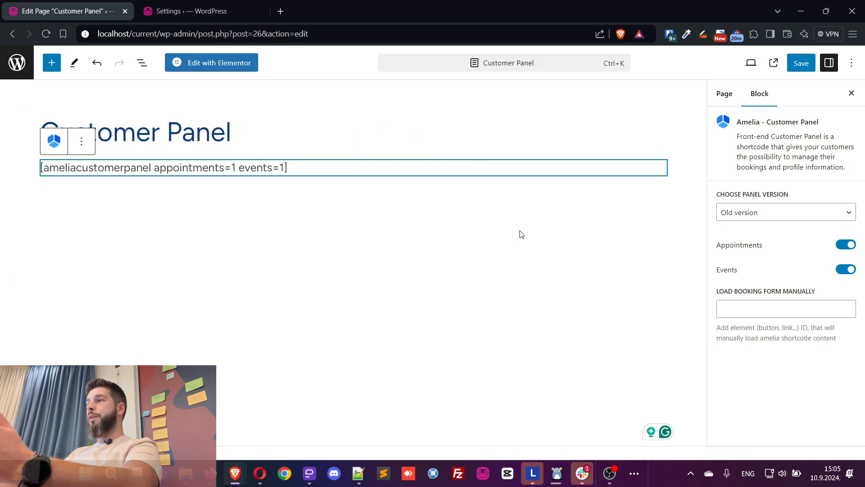
mouse_move(330, 219)
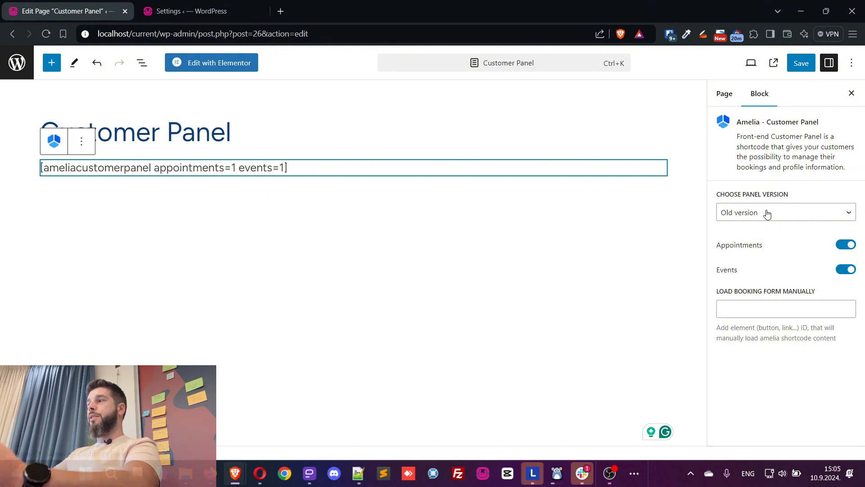
Step: Set Choose Panel Version to New version and toggle Appointments and Events off, then on
click(786, 212)
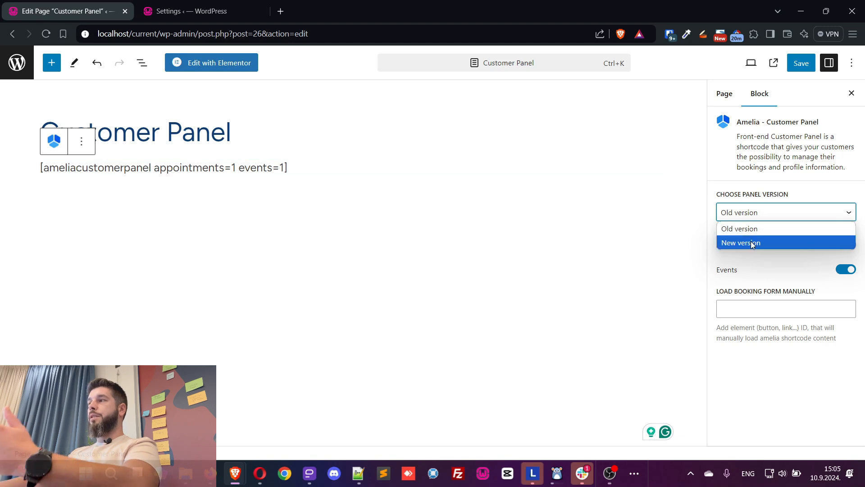
click(740, 242)
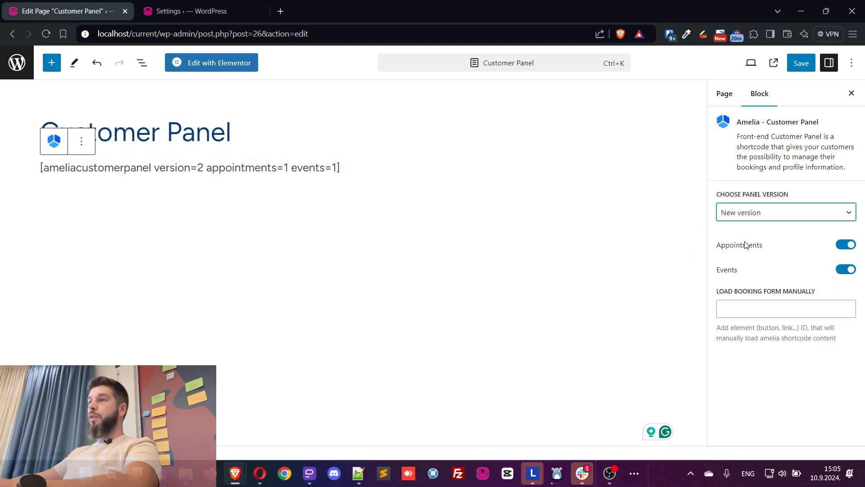
double_click(177, 167)
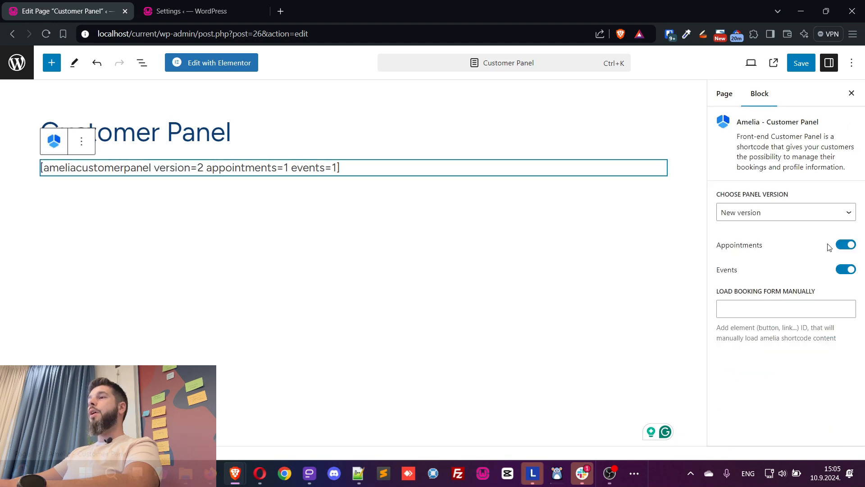
click(845, 244)
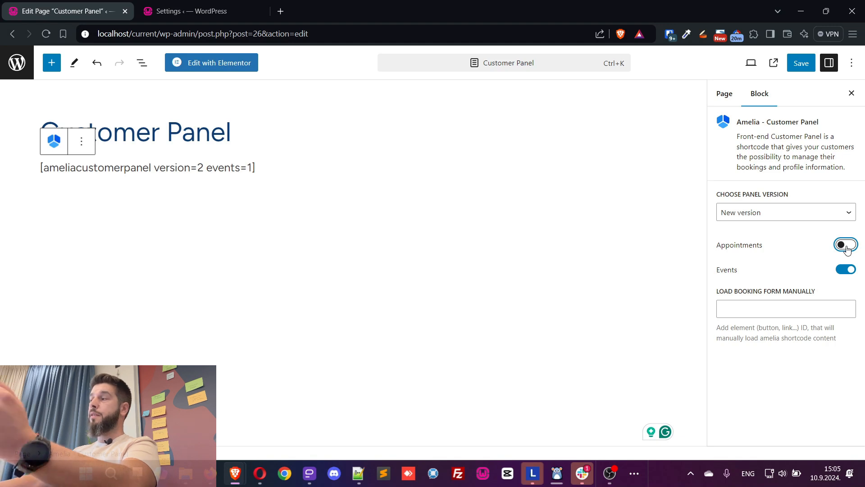
click(846, 269)
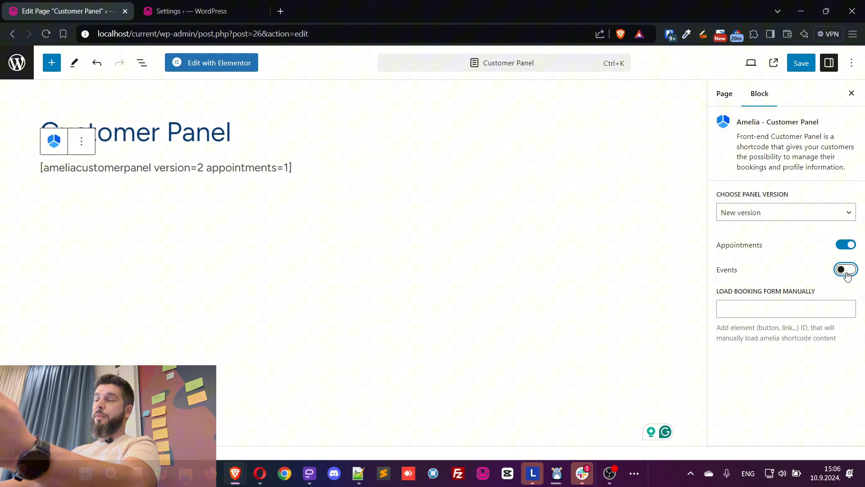
click(845, 269)
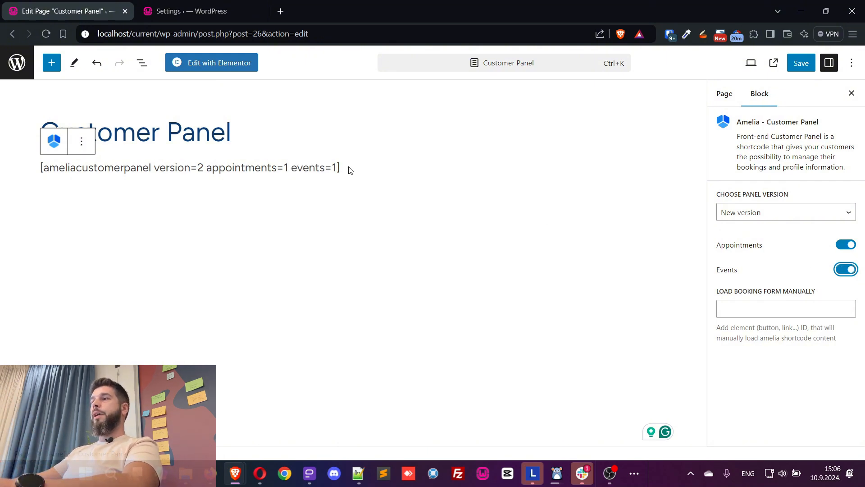
click(189, 167)
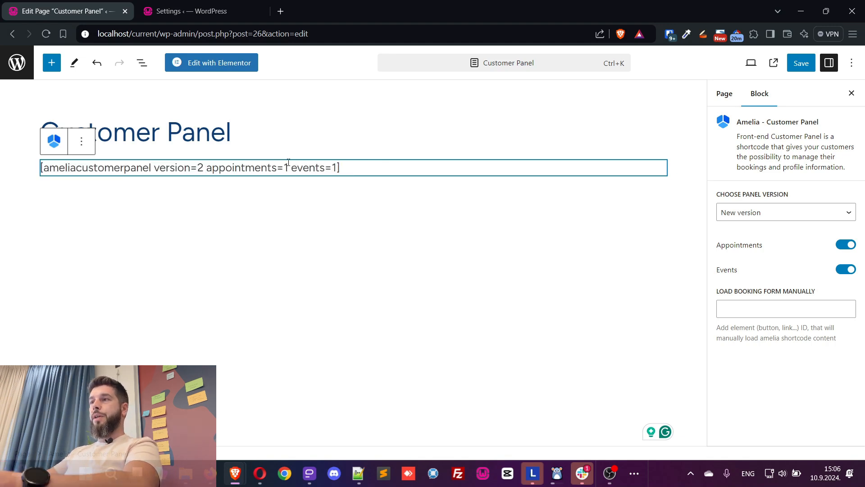
Step: Save the page changes and open the live Customer Panel page from the 'Page updated' notice
click(800, 63)
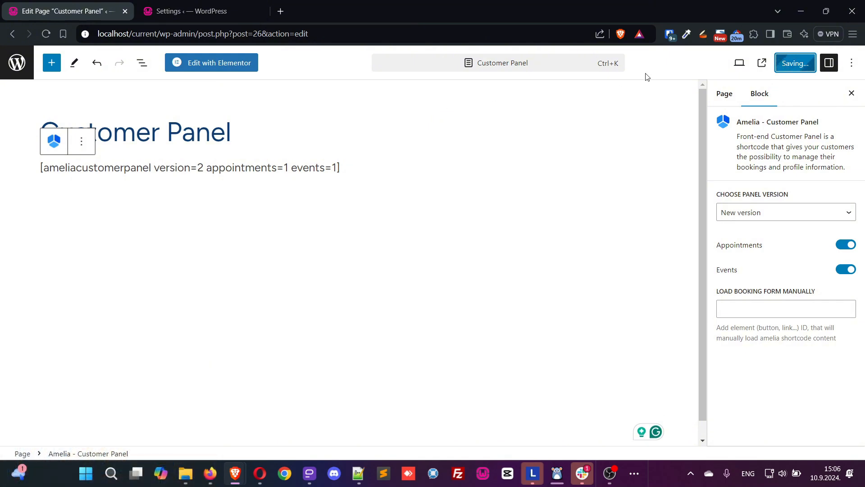
click(795, 62)
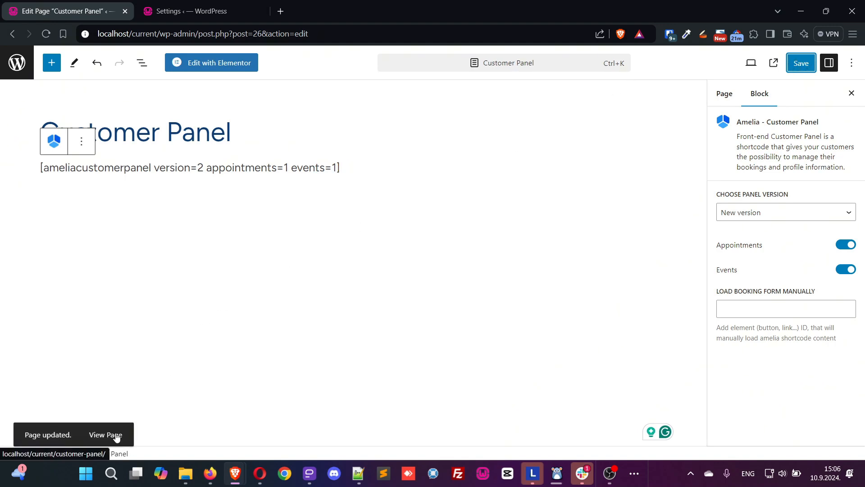
click(105, 435)
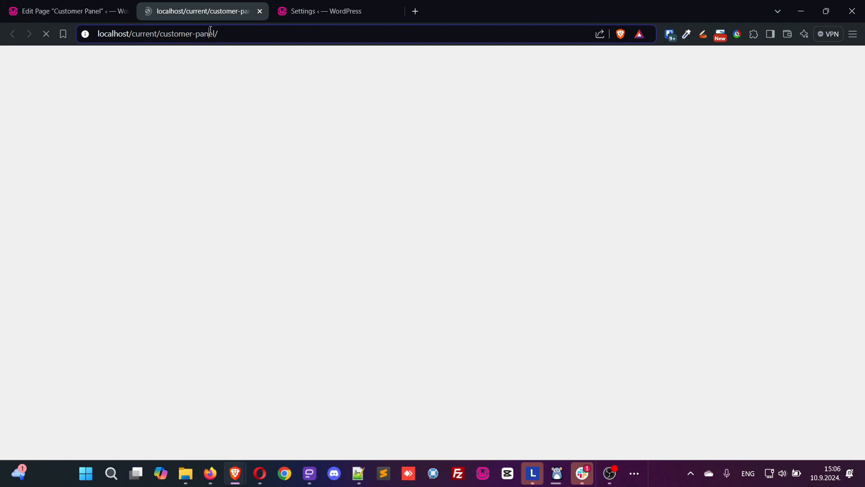
Step: In Amelia Roles Settings, turn on Enable Customer Panel and check the customer-panel page URL
click(325, 11)
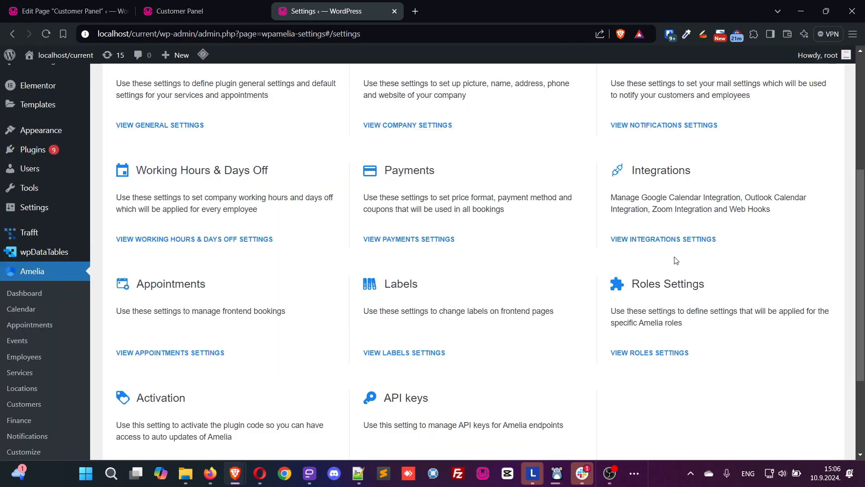
scroll(down, 3)
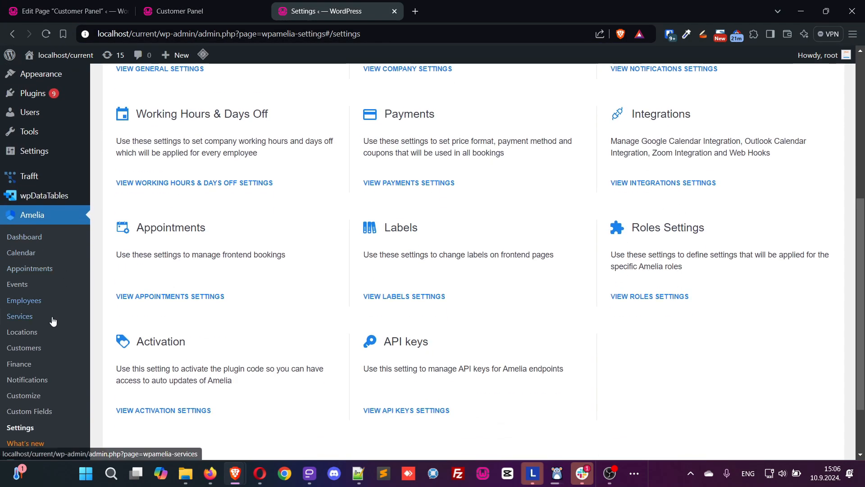
click(649, 296)
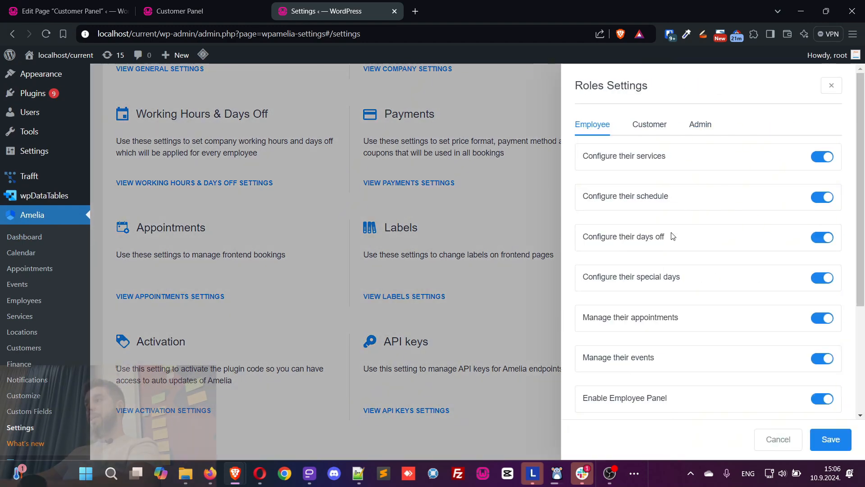
scroll(down, 3)
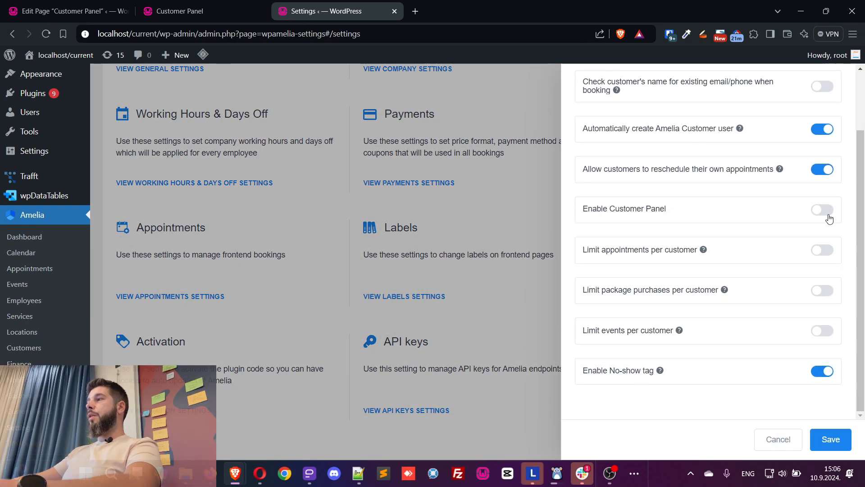
click(821, 209)
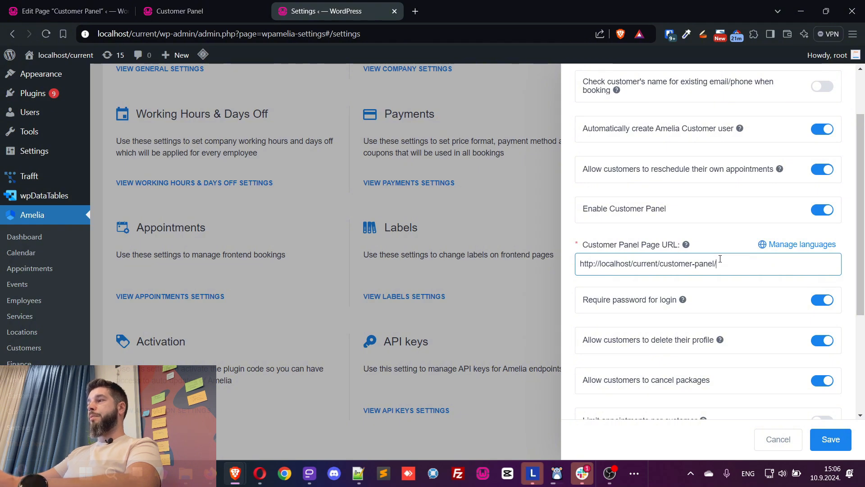
scroll(down, 3)
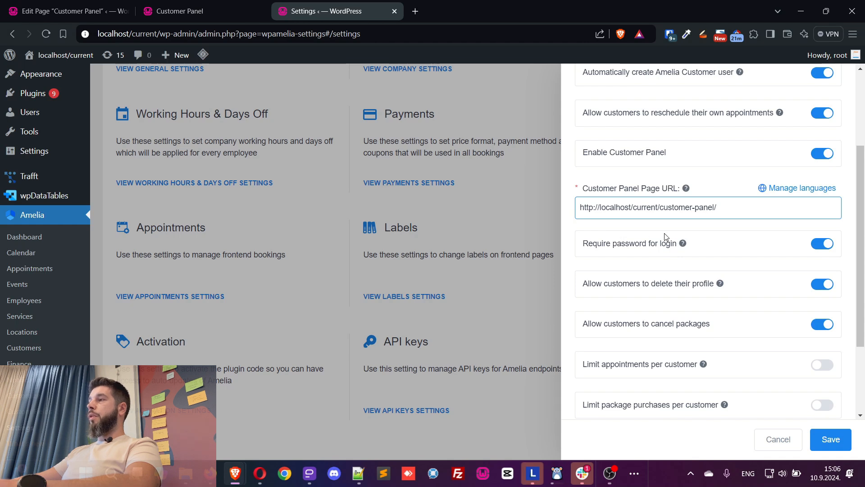
mouse_move(649, 272)
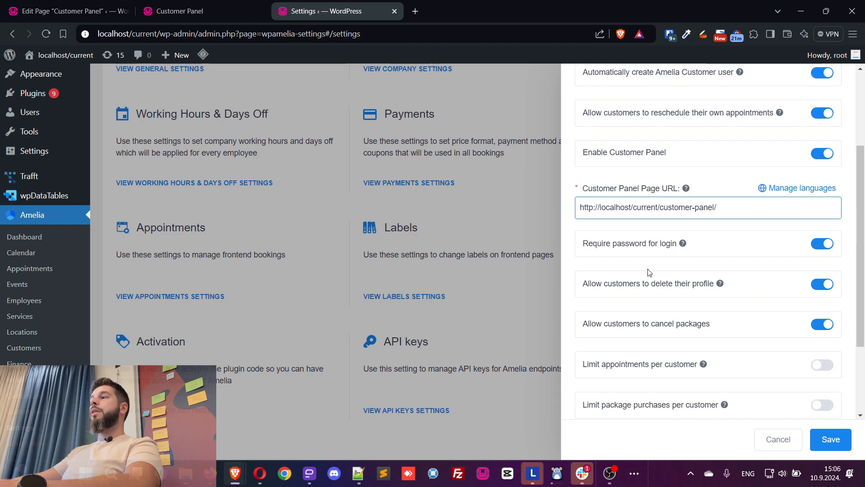
mouse_move(631, 318)
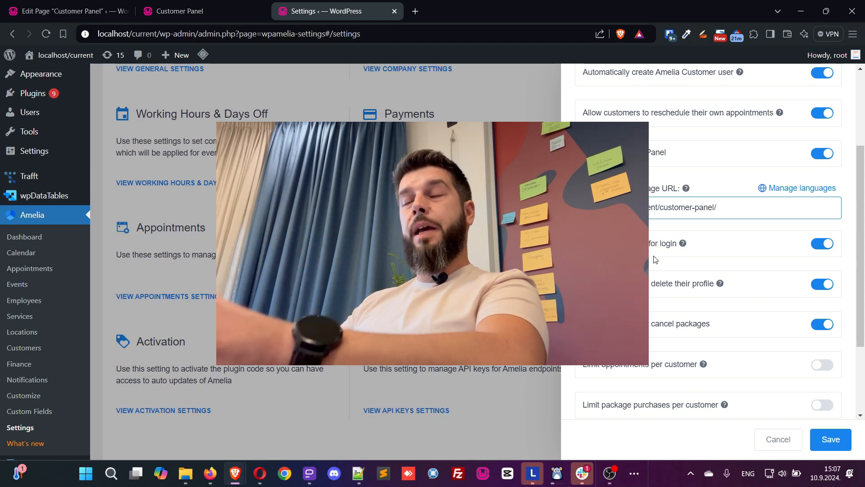
Step: Save the roles settings, then sign in to the customer panel with the customer's email and password
click(179, 11)
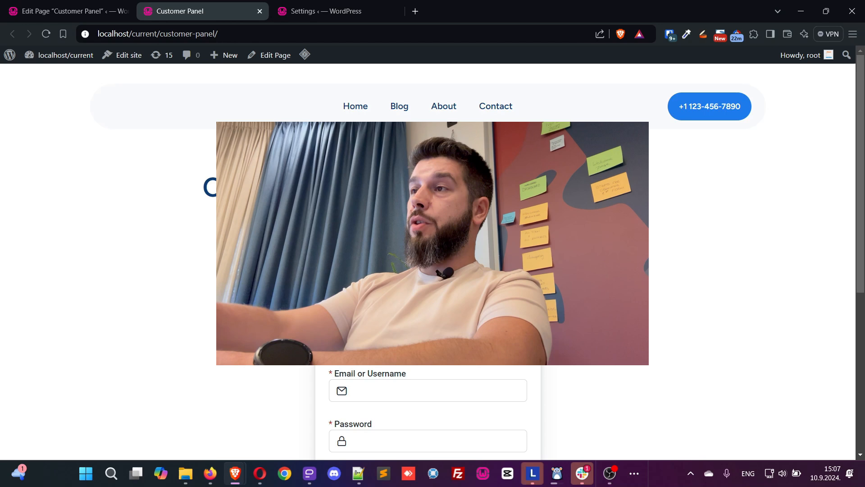
scroll(down, 3)
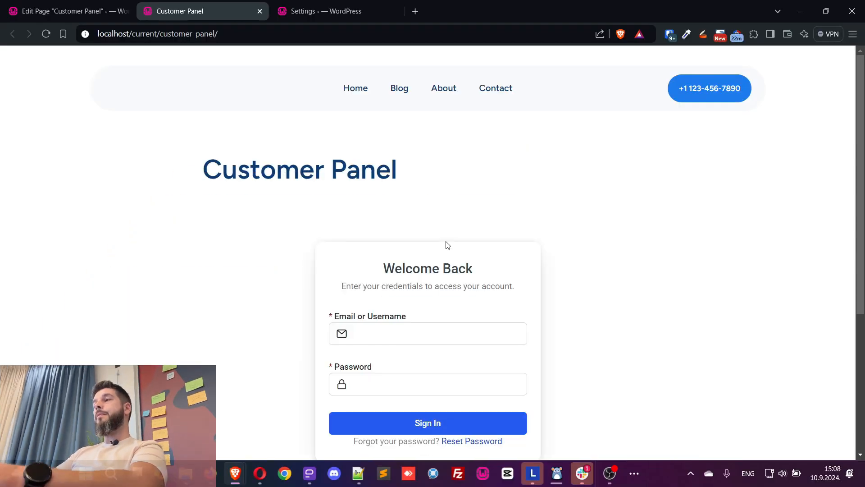
scroll(down, 3)
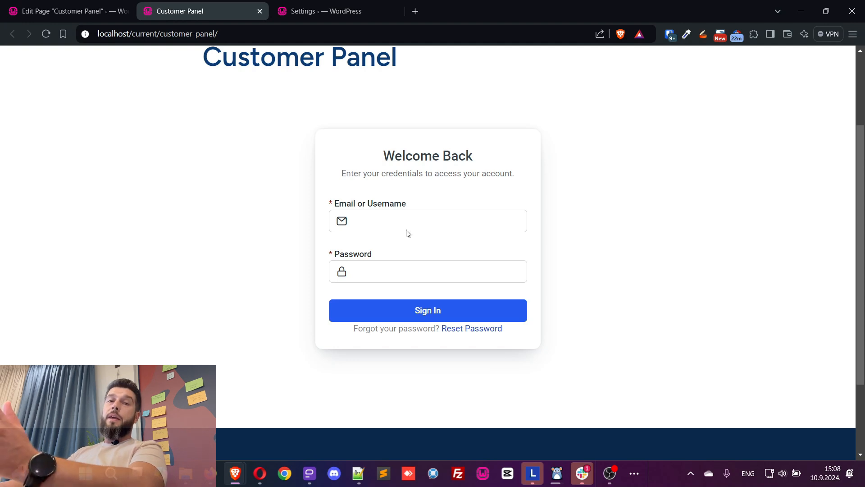
text(w)
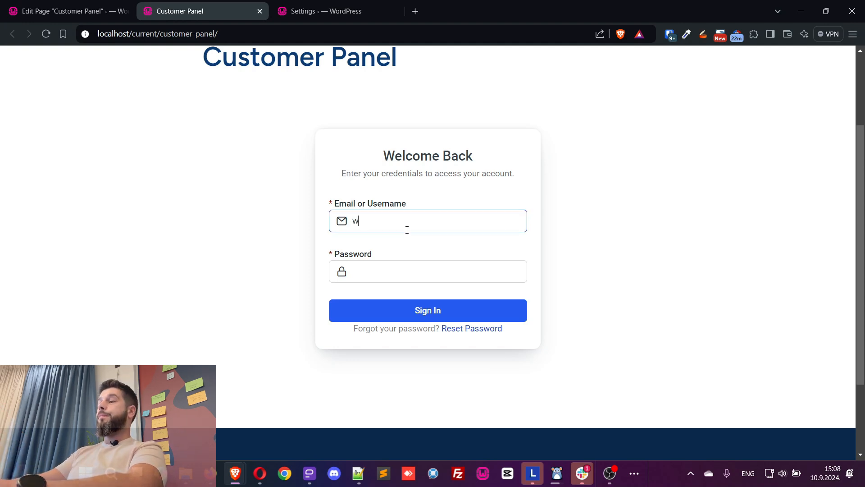
text(••••)
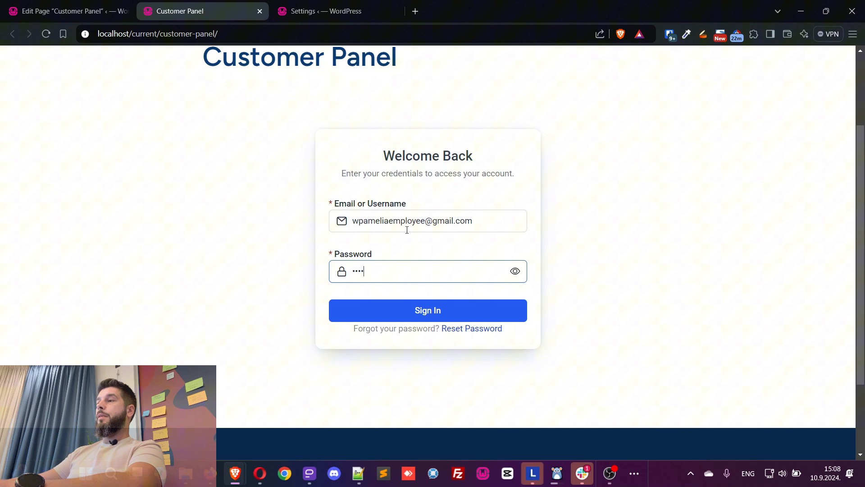
click(427, 310)
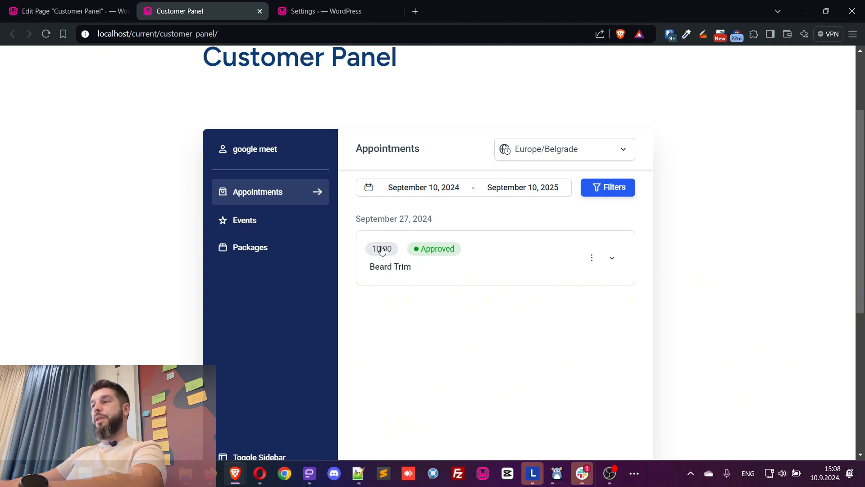
Step: View the approved Demo Event under Events and the empty Packages list, then re-expand the sidebar
click(244, 218)
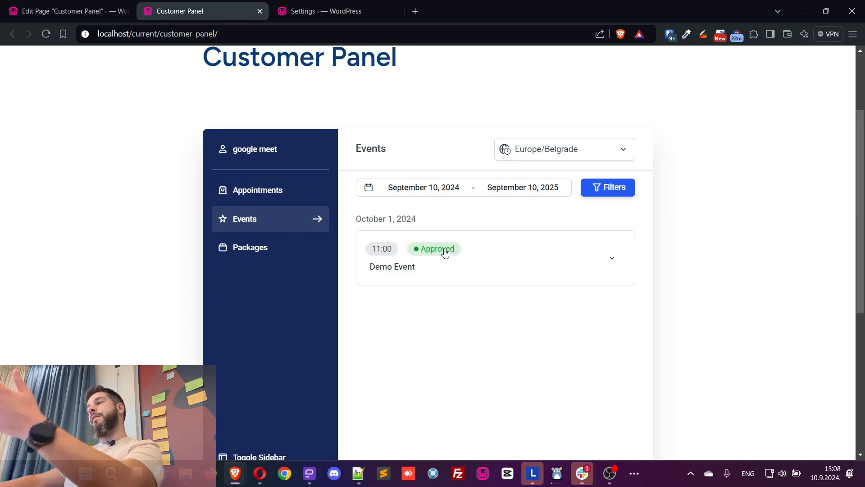
mouse_move(602, 261)
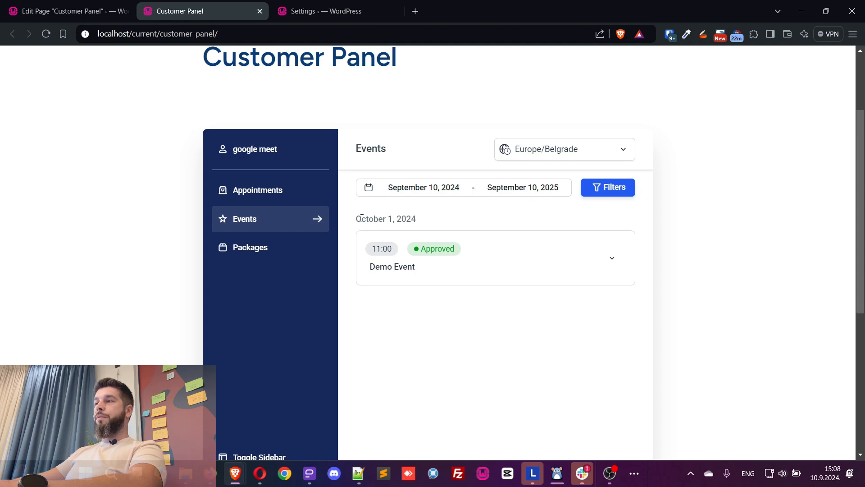
click(250, 247)
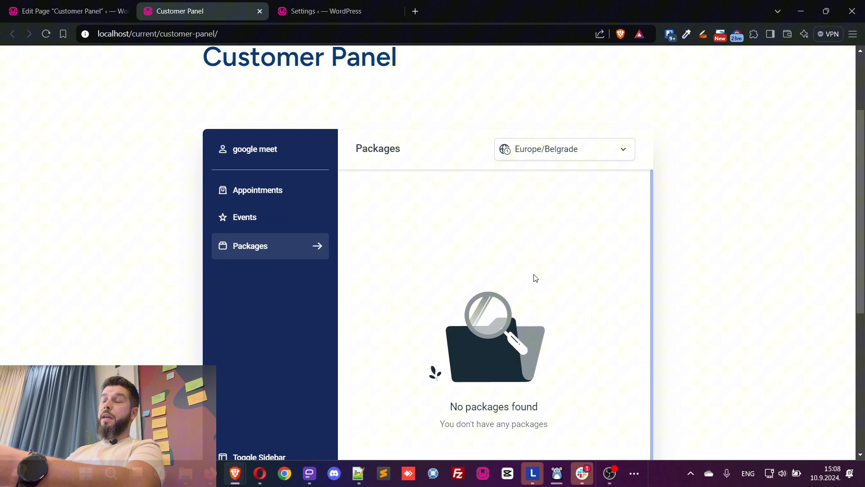
scroll(down, 3)
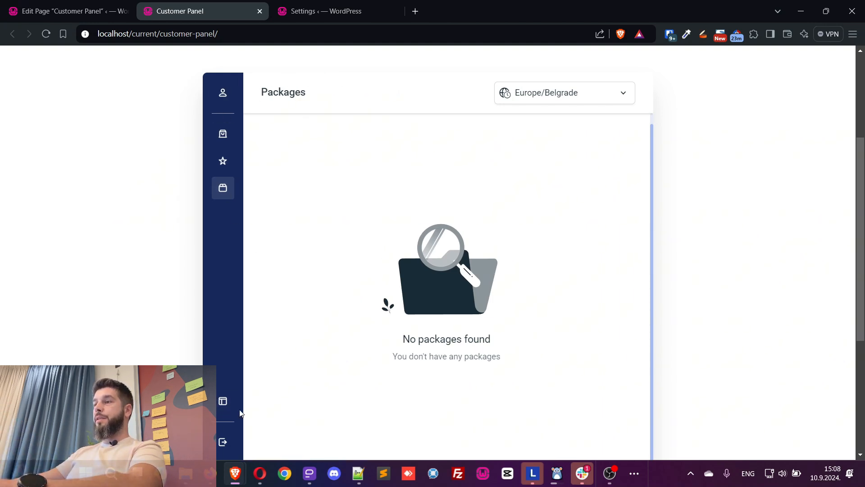
click(222, 401)
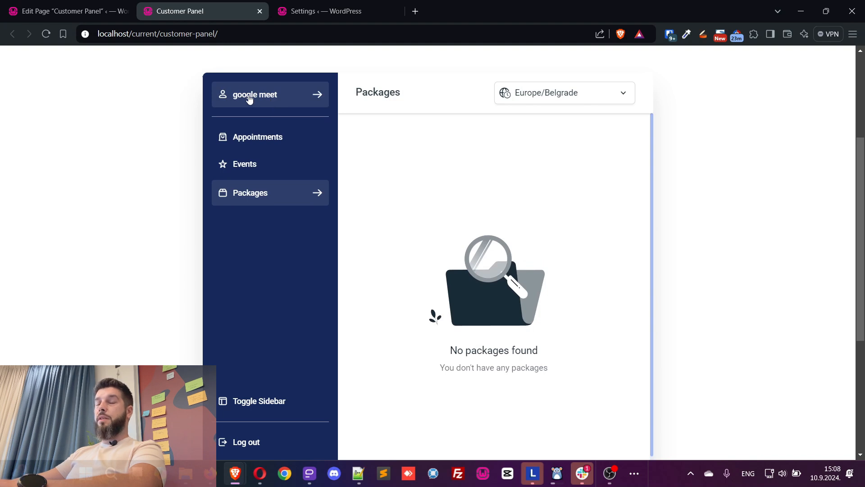
Step: Change the profile's first and last name to Aleksandar Test Customer
click(254, 95)
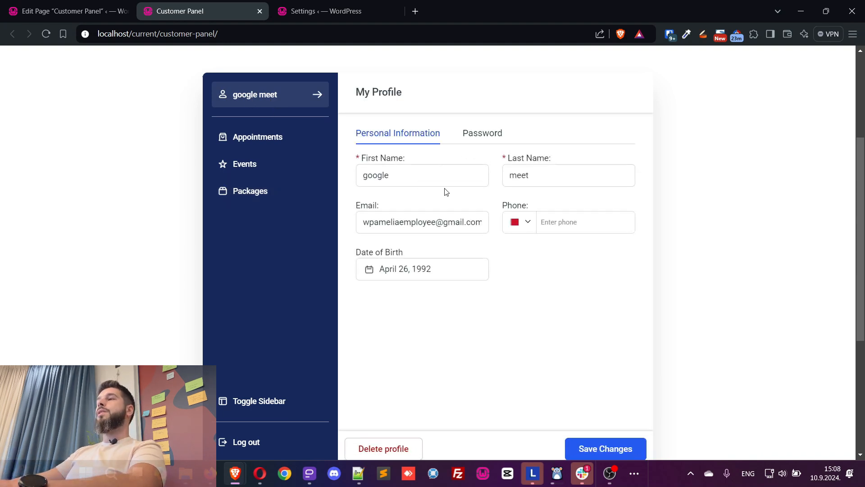
text(Aleksa)
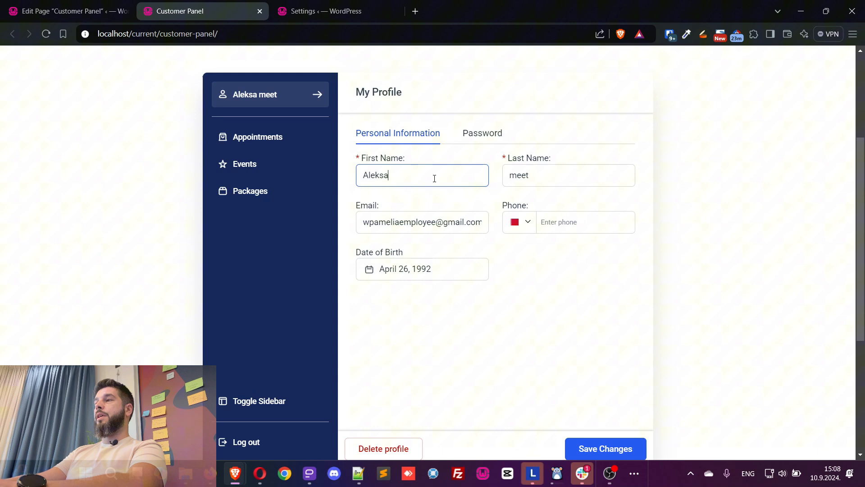
text(Test C)
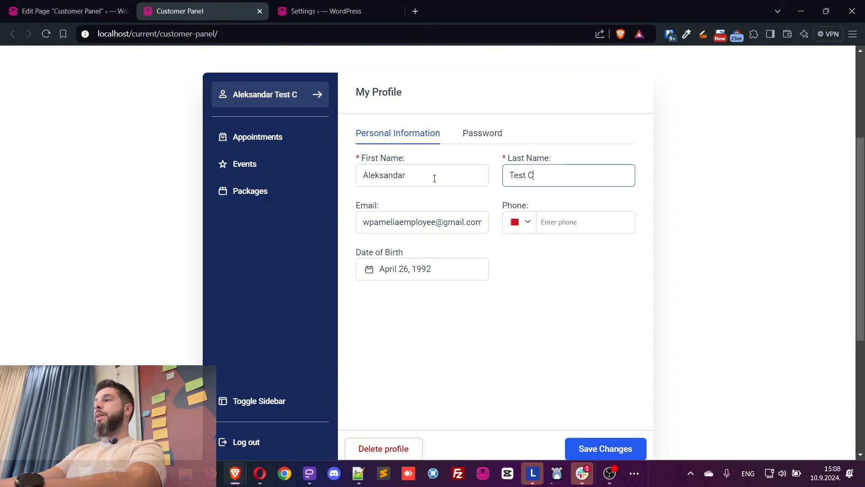
text(ustomer)
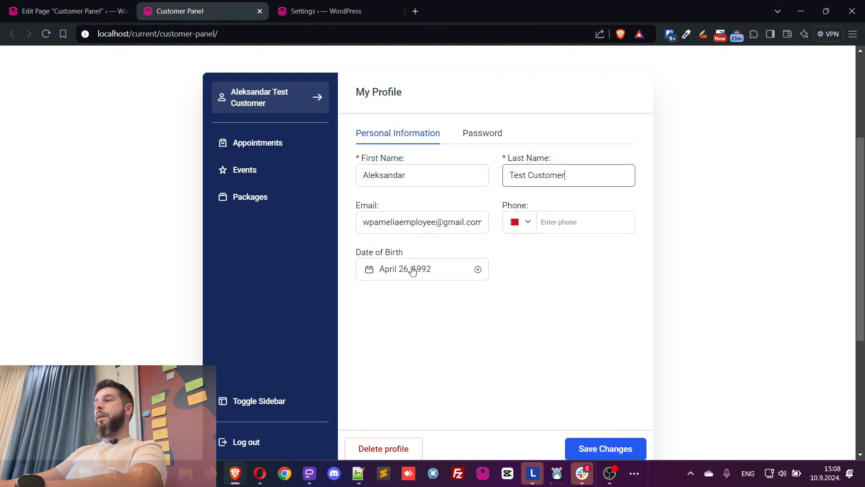
Step: Save the profile changes and dismiss the 'updated successfully' notice
scroll(down, 3)
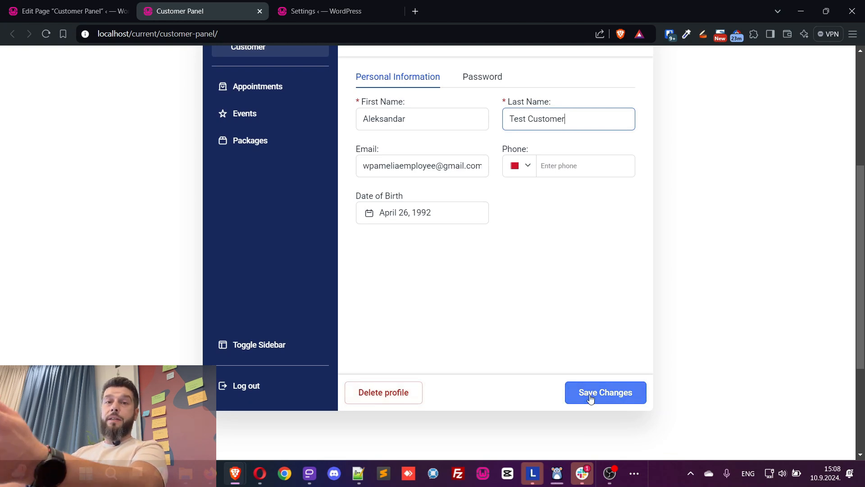
click(604, 392)
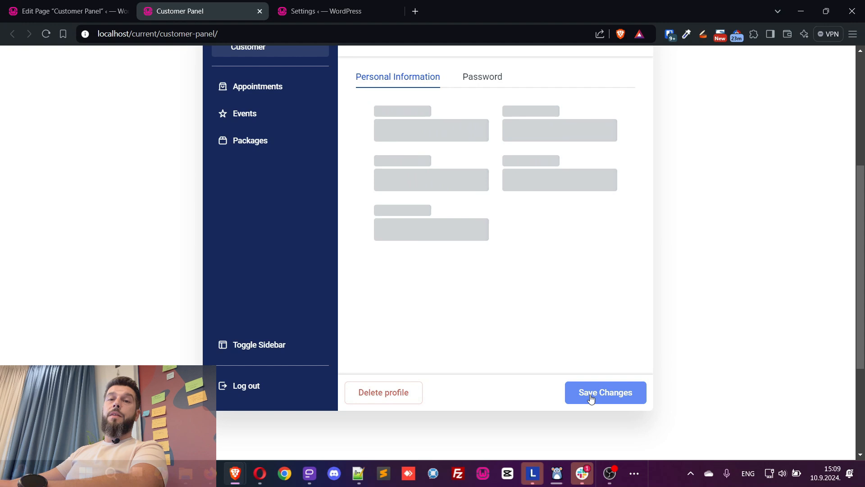
click(604, 393)
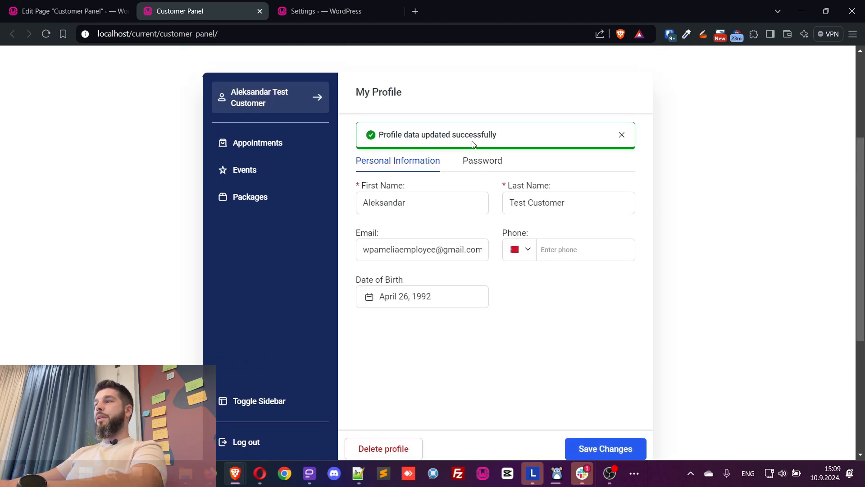
click(621, 134)
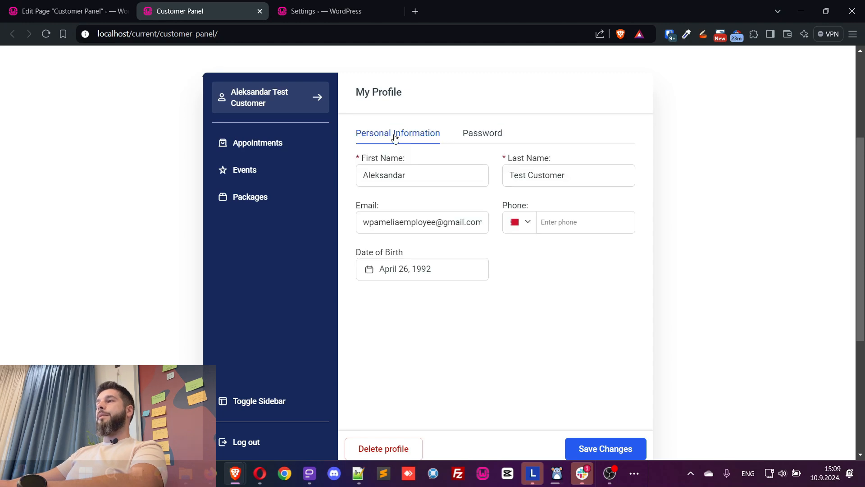
scroll(down, 3)
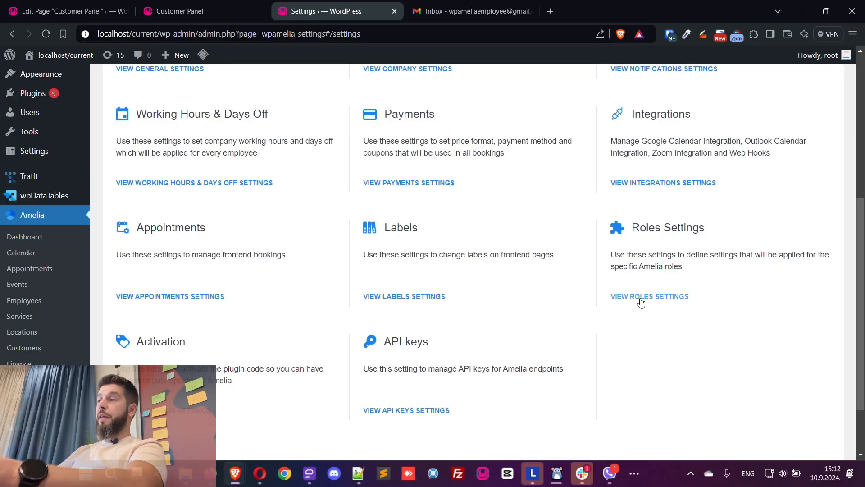
Step: Open Amelia's View Roles Settings on the way to the Send Access Link form
click(649, 296)
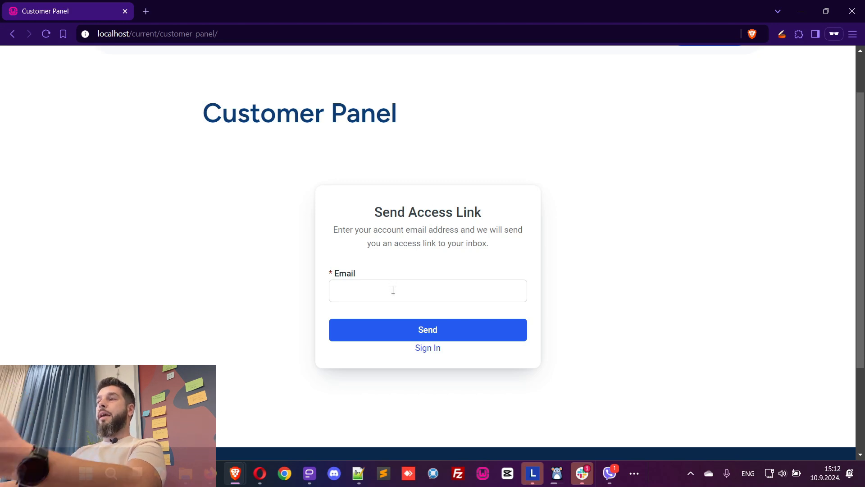
Step: Enter the customer's account email, send the access link request, and switch to Gmail
click(427, 291)
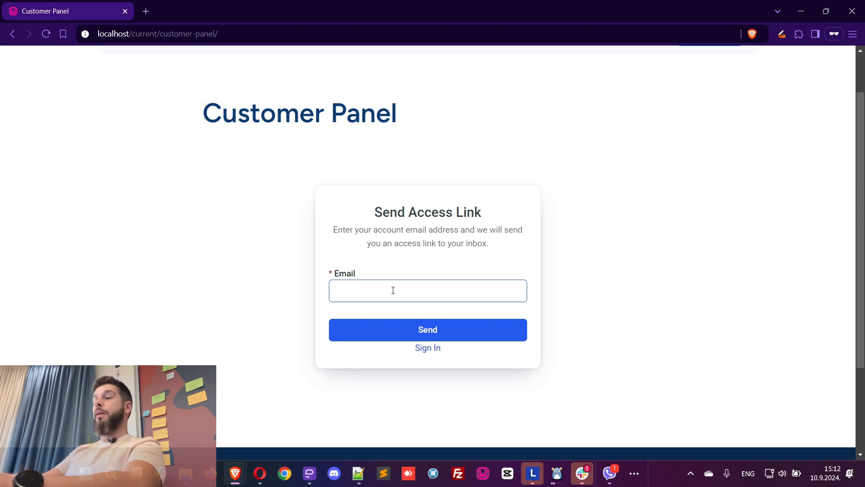
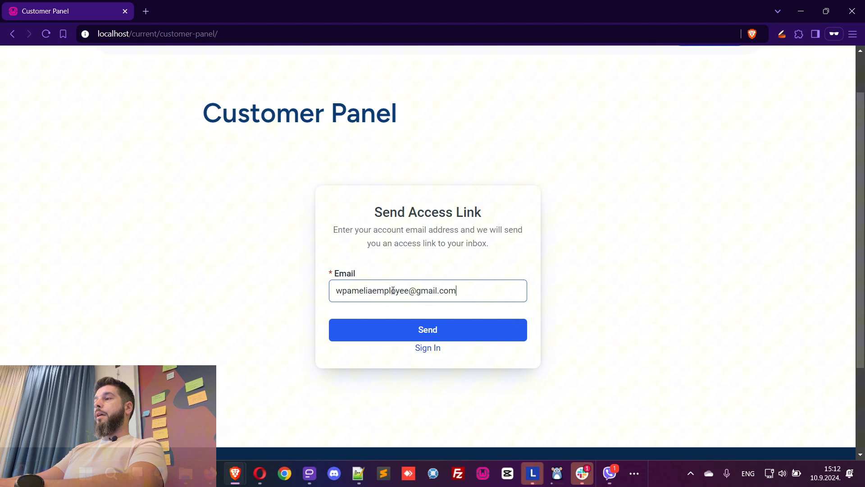
click(428, 329)
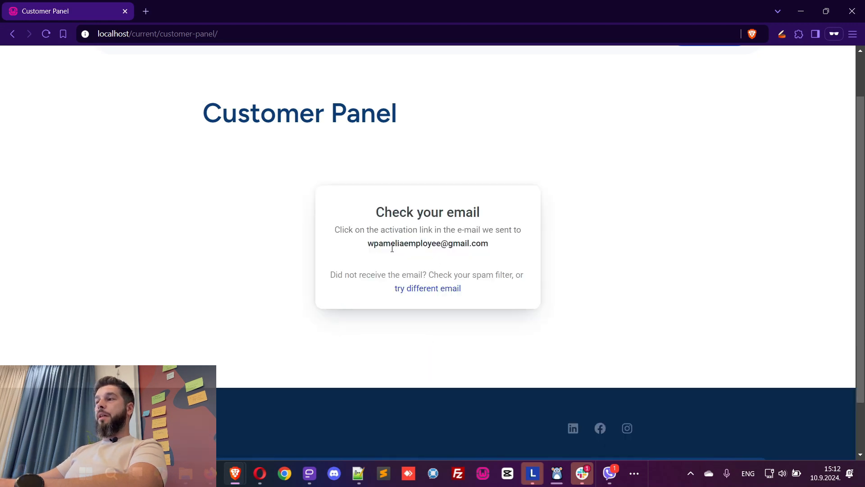
click(469, 11)
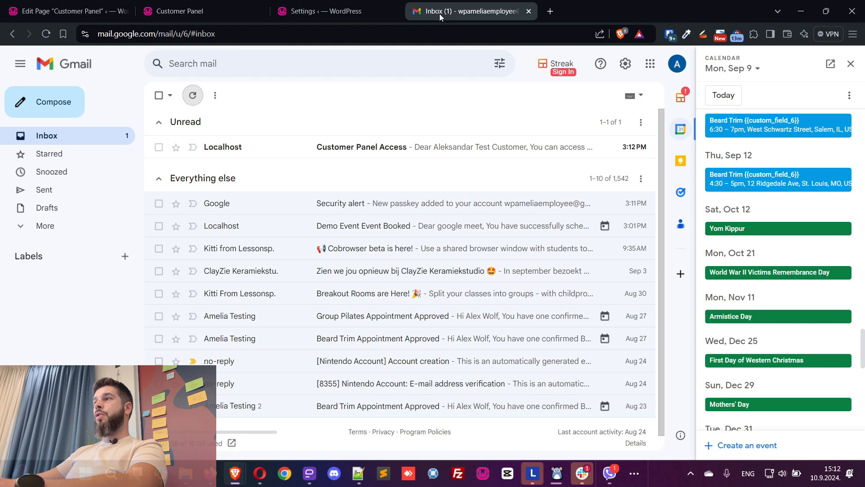
Step: Open the Customer Panel Access email and select 'Aleksandar Test Customer' in its greeting
click(362, 146)
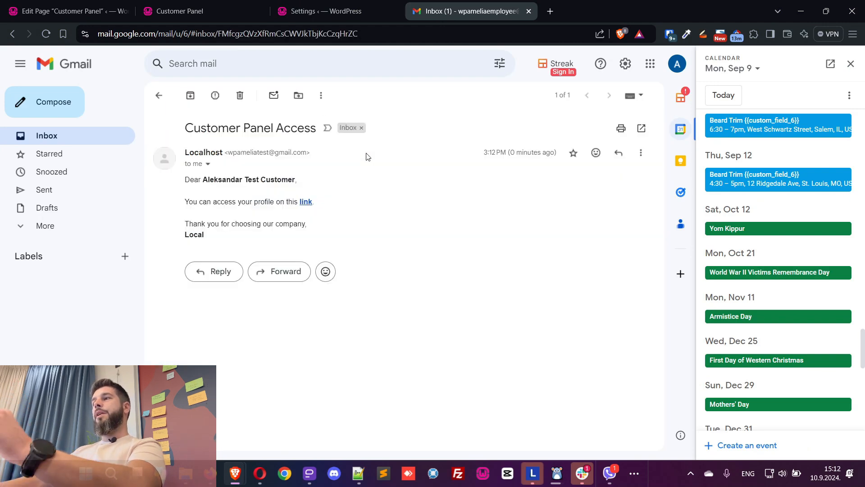
double_click(222, 179)
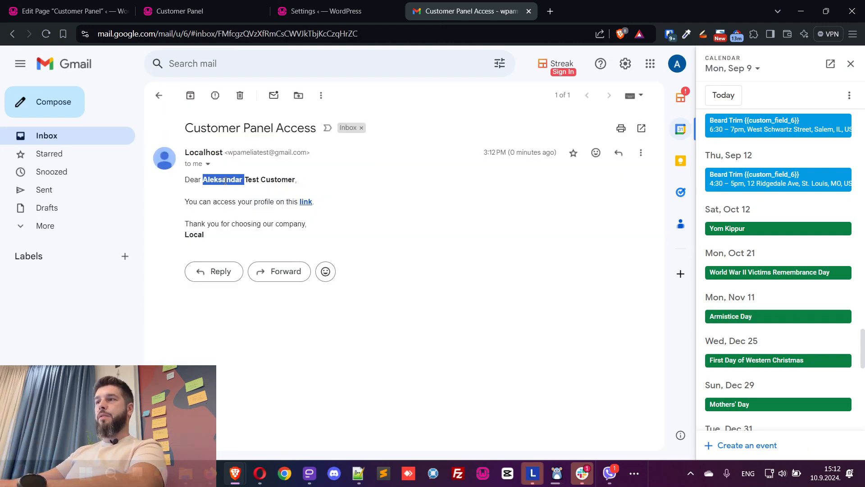
drag(203, 180, 295, 179)
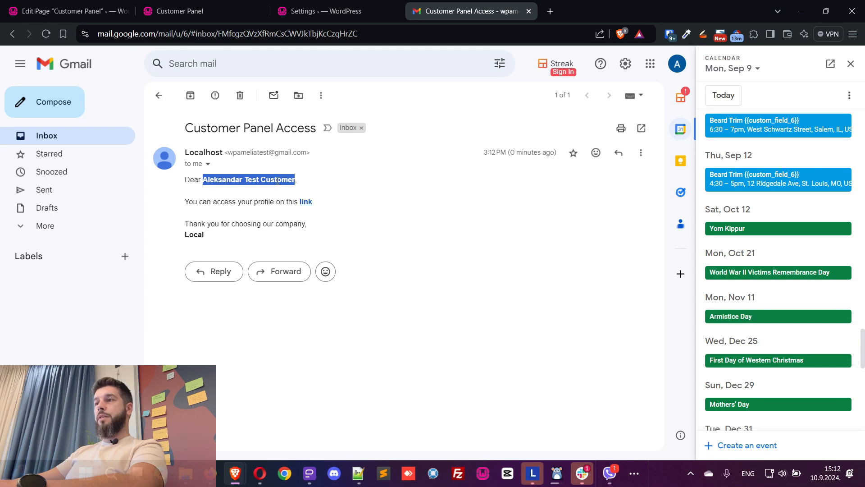
mouse_move(305, 201)
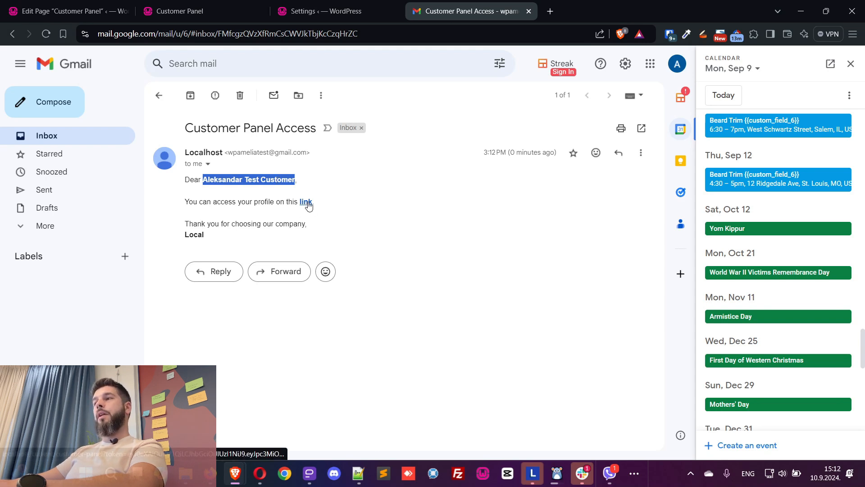
mouse_move(340, 292)
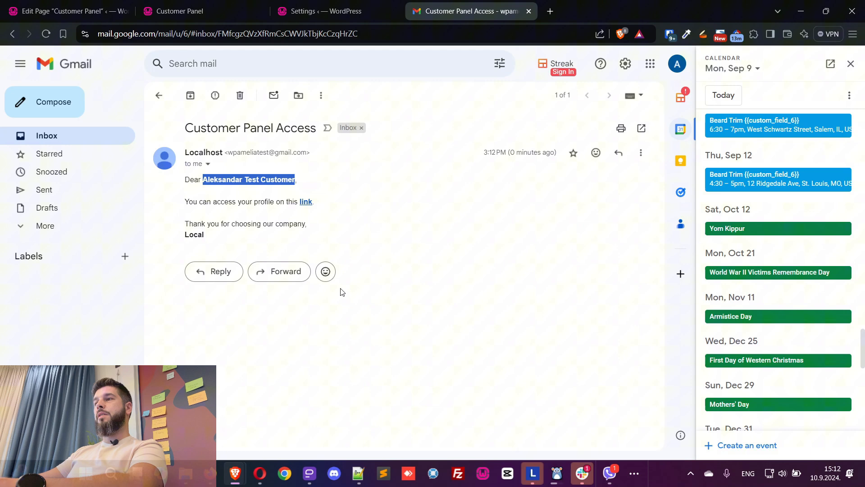